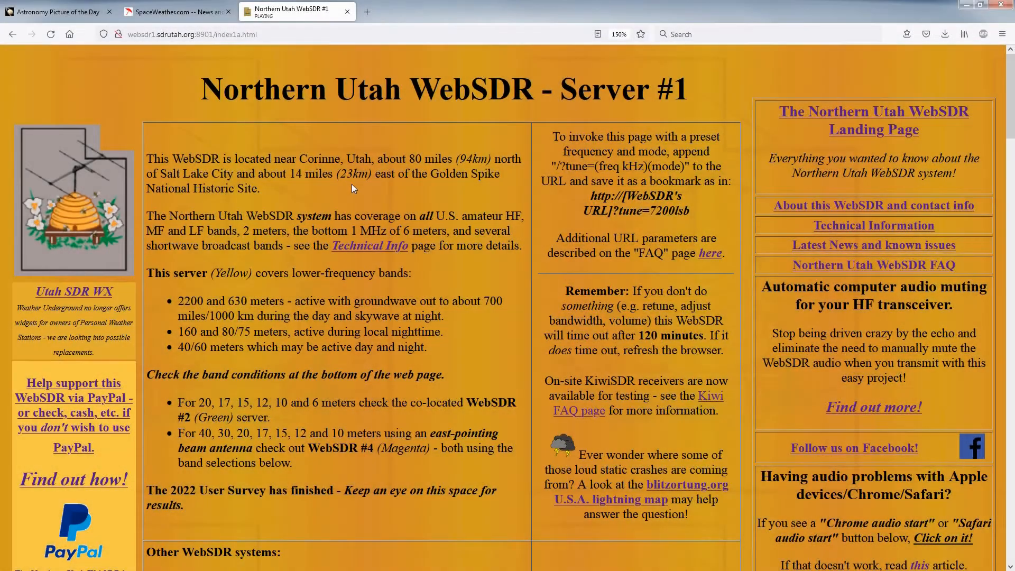
Scroll down Server #1's page to reach the waterfall and the Magenta band shortcuts.
scroll(down, 3)
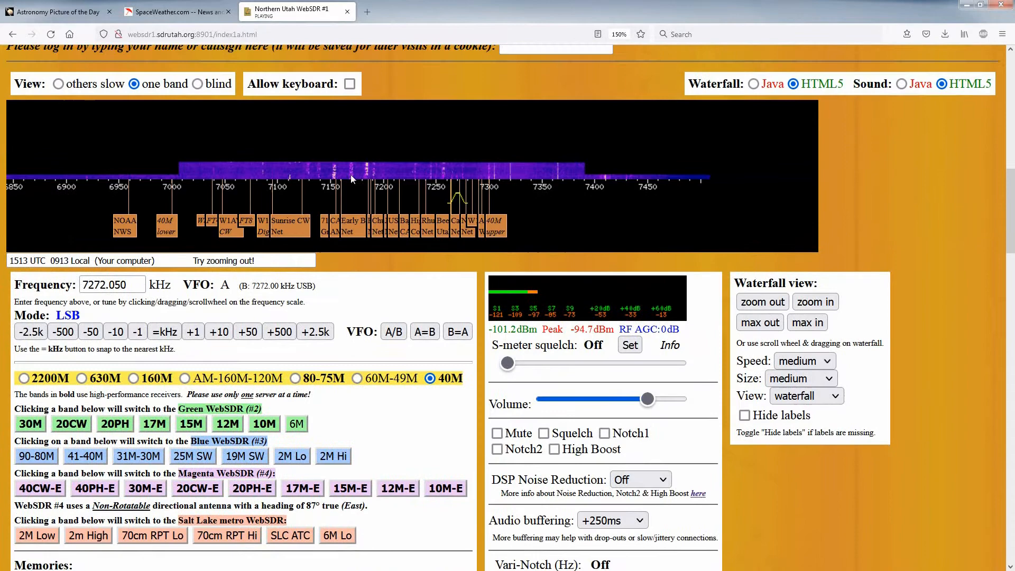
scroll(down, 3)
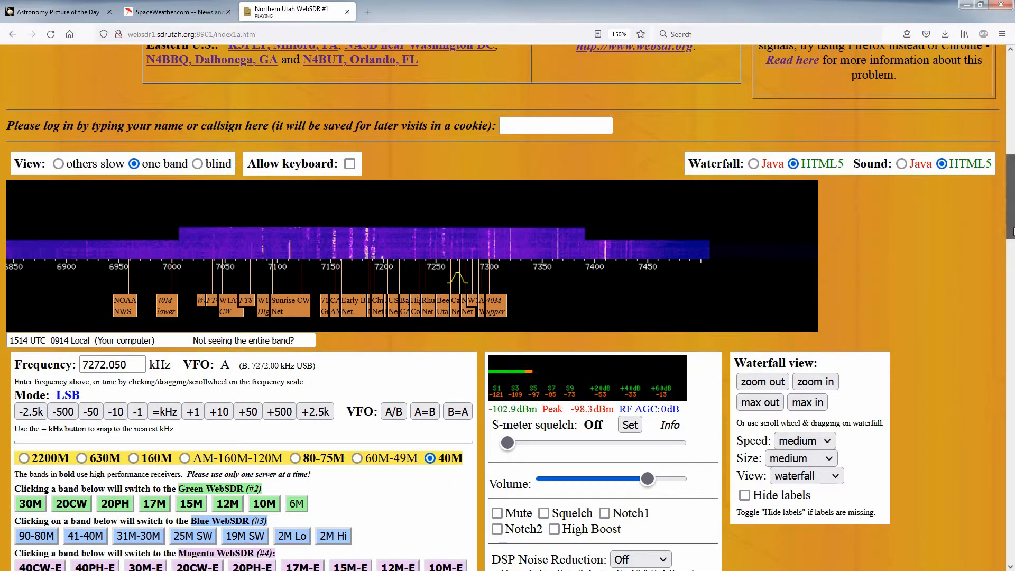
scroll(down, 3)
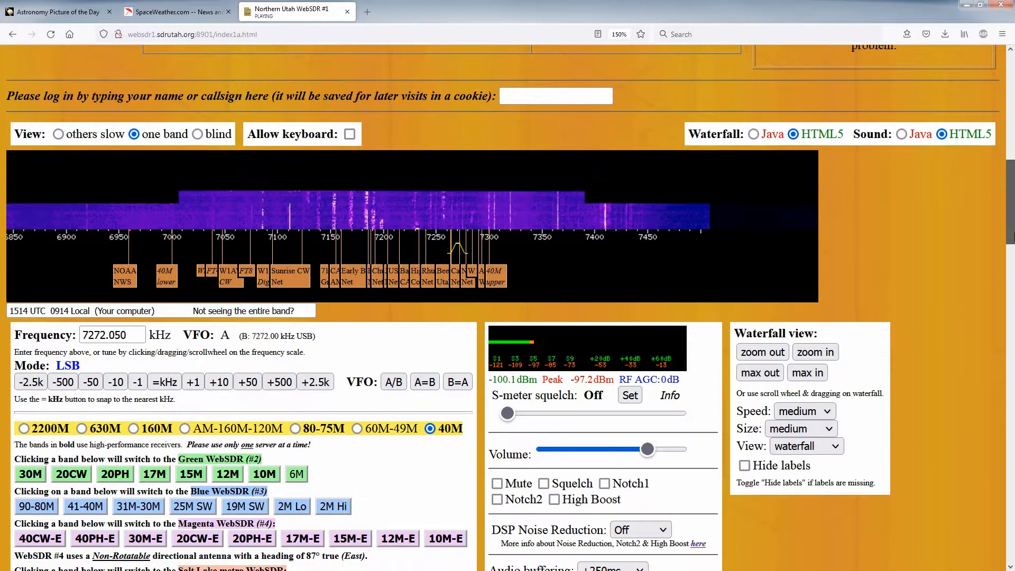
scroll(down, 3)
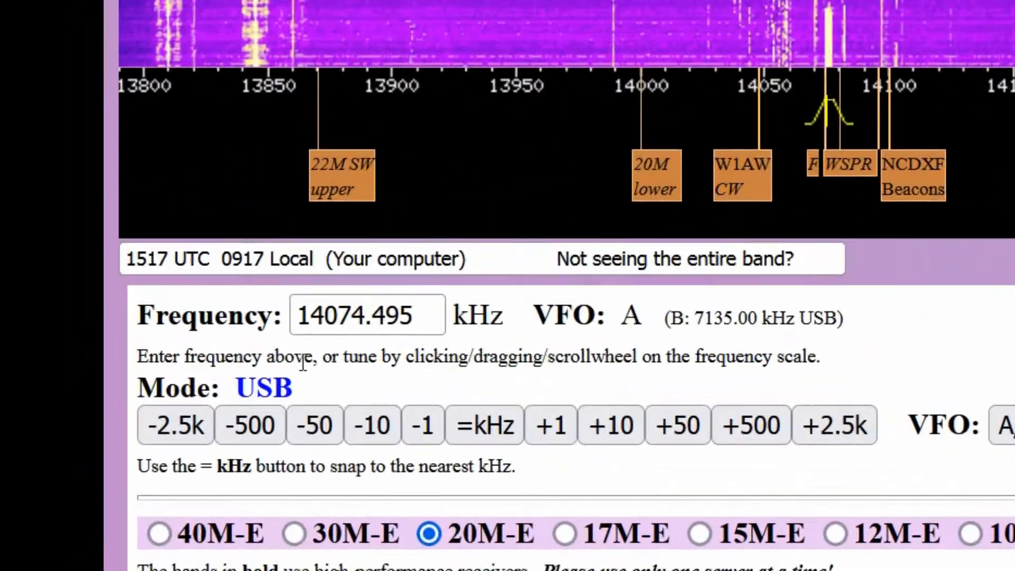
Scroll through the Magenta server's band buttons before returning to sdrutah.org.
scroll(down, 3)
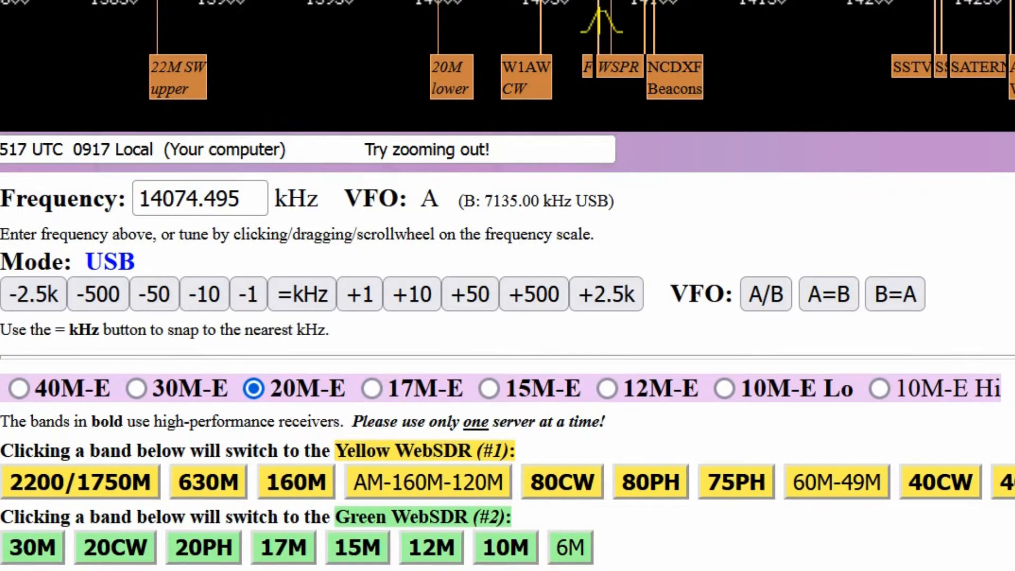
mouse_move(77, 350)
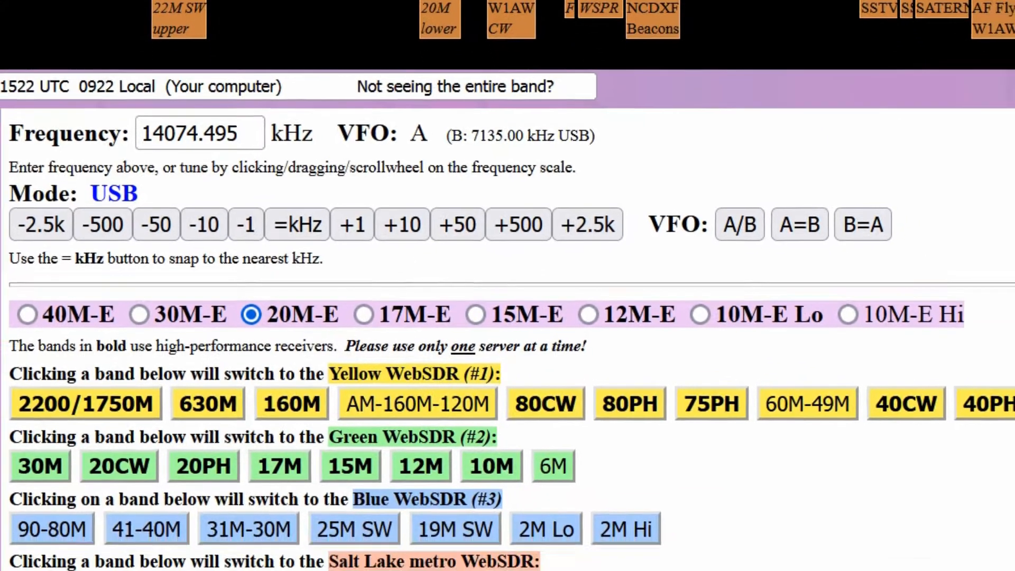
scroll(down, 3)
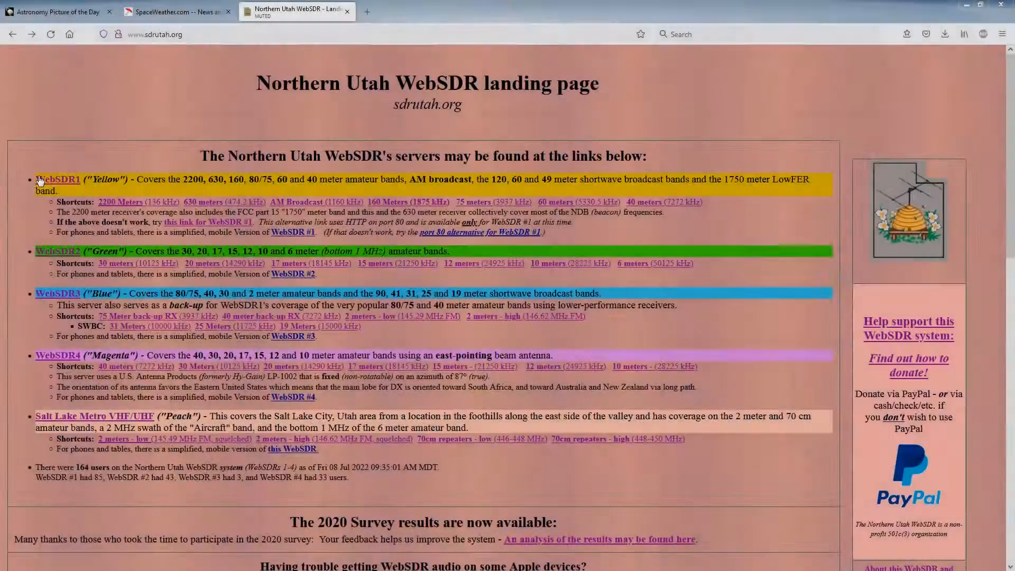
From Yellow Server #1, switch to the Green server via the 20PH shortcut (14250 kHz USB).
click(57, 180)
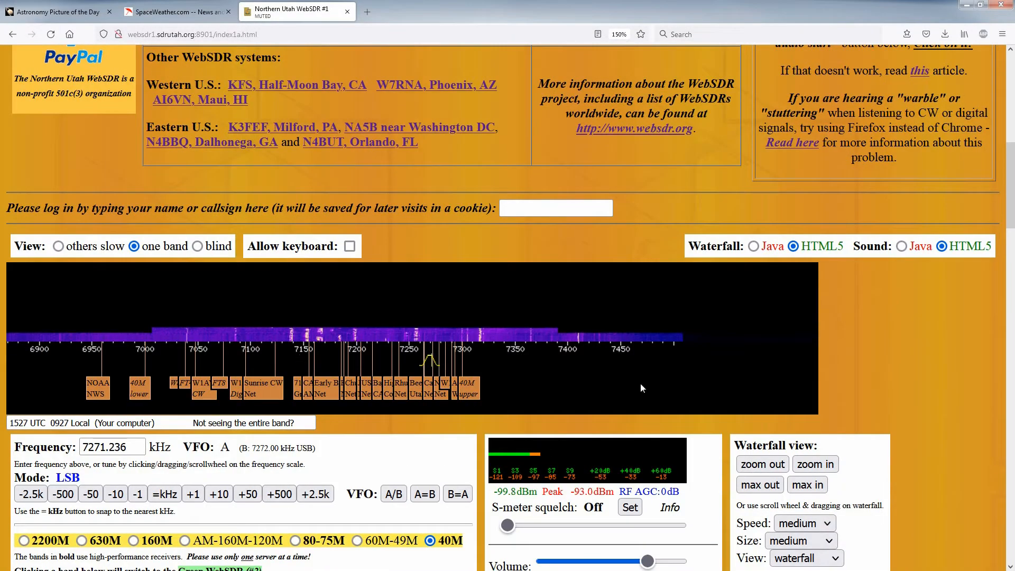
scroll(down, 3)
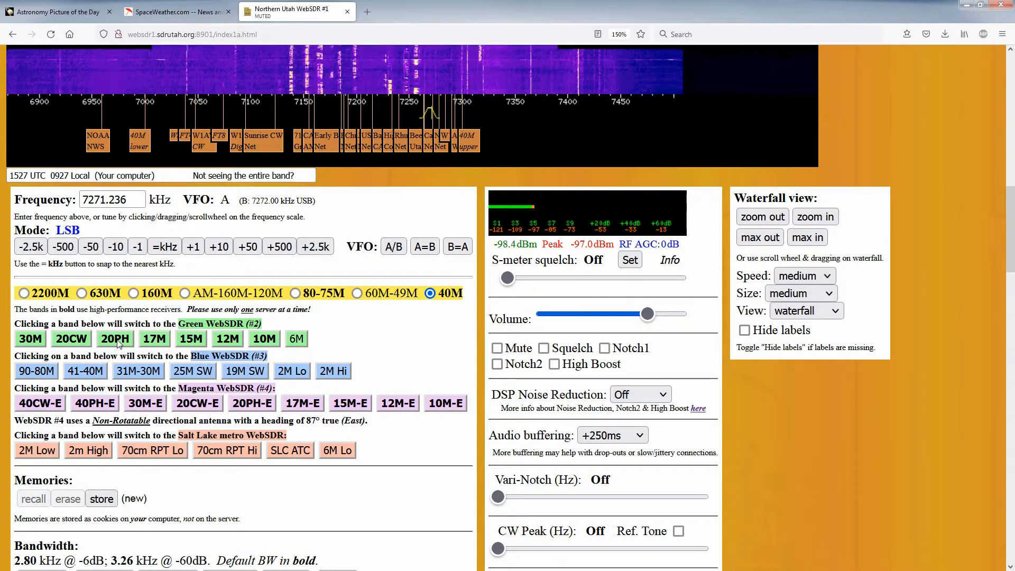
click(115, 339)
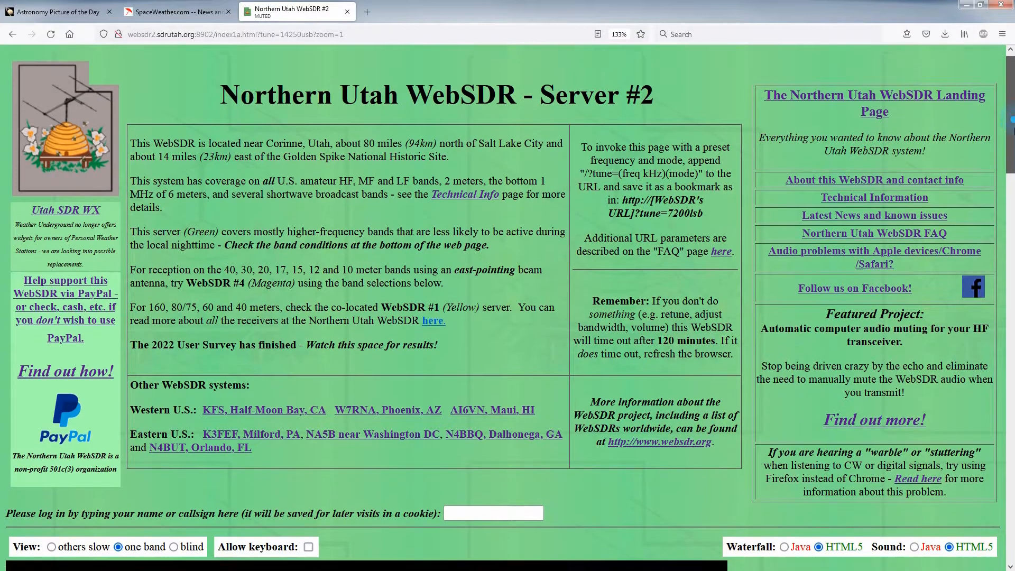
Scroll down Server #2's page to its live 20-meter waterfall and Blue band buttons.
scroll(down, 3)
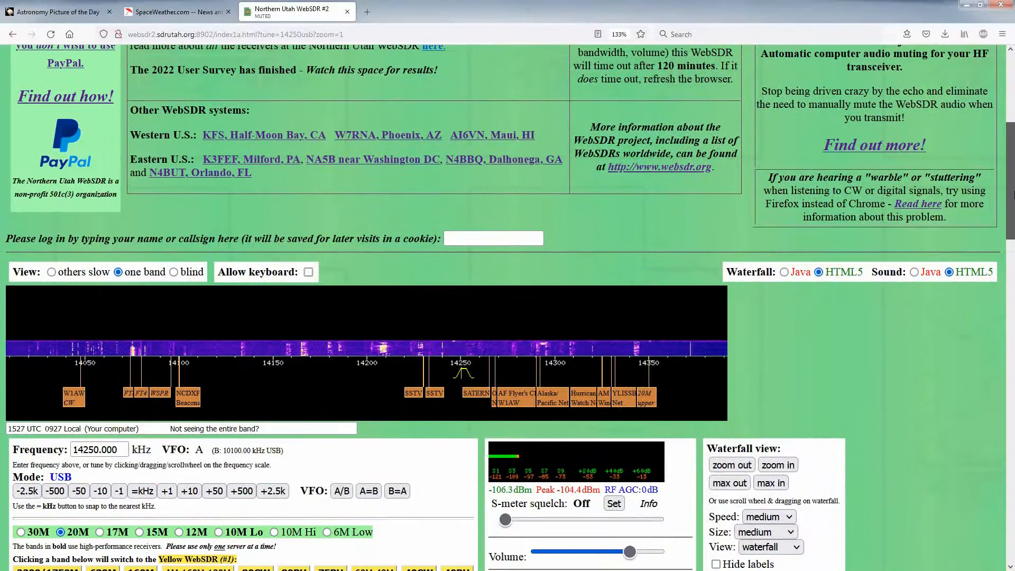
scroll(down, 3)
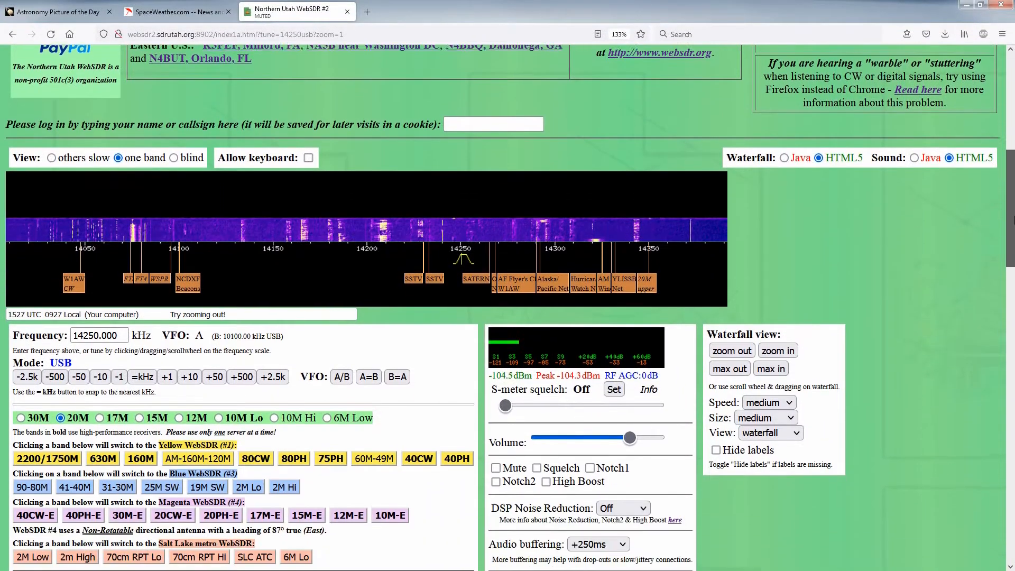
scroll(down, 3)
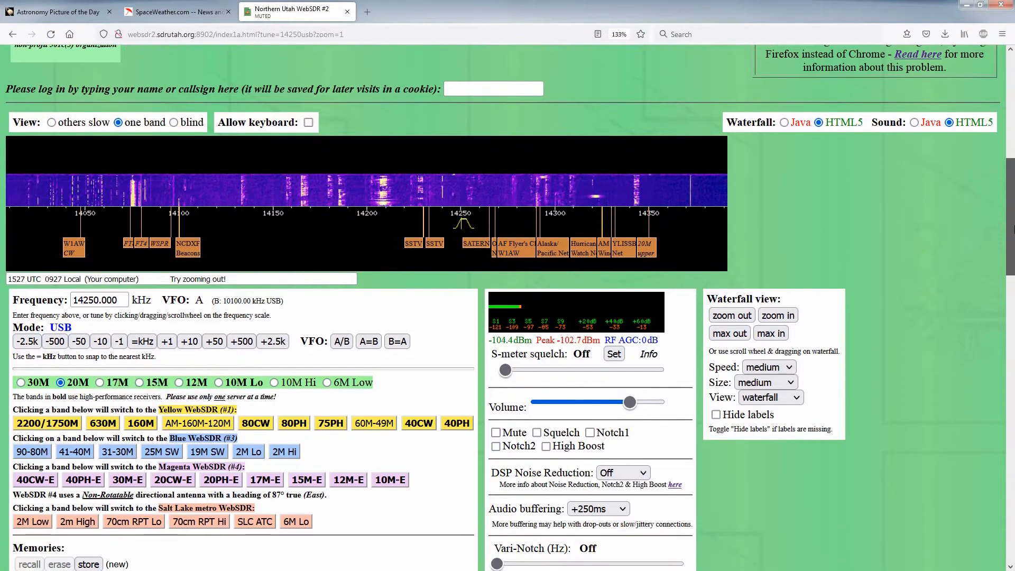
scroll(down, 3)
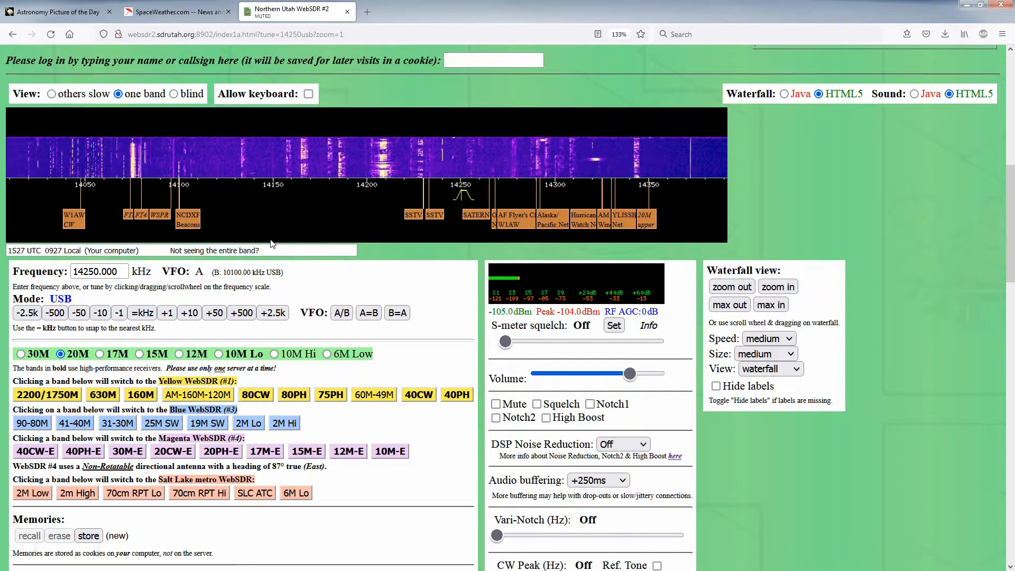
mouse_move(313, 232)
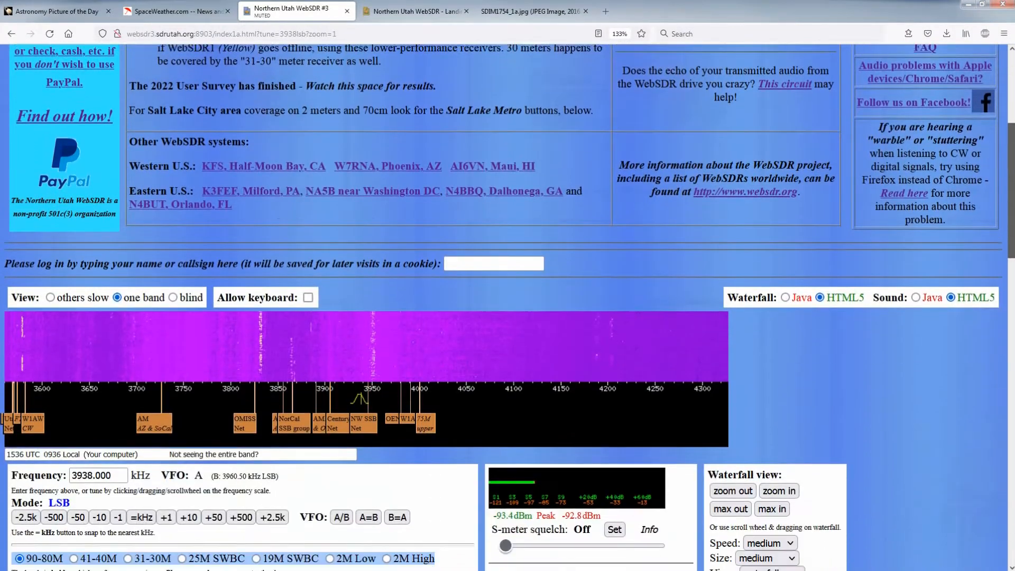
Tune the Blue server across 80 m, 2 meter low, 25 m and 19M SWBC bands.
scroll(down, 3)
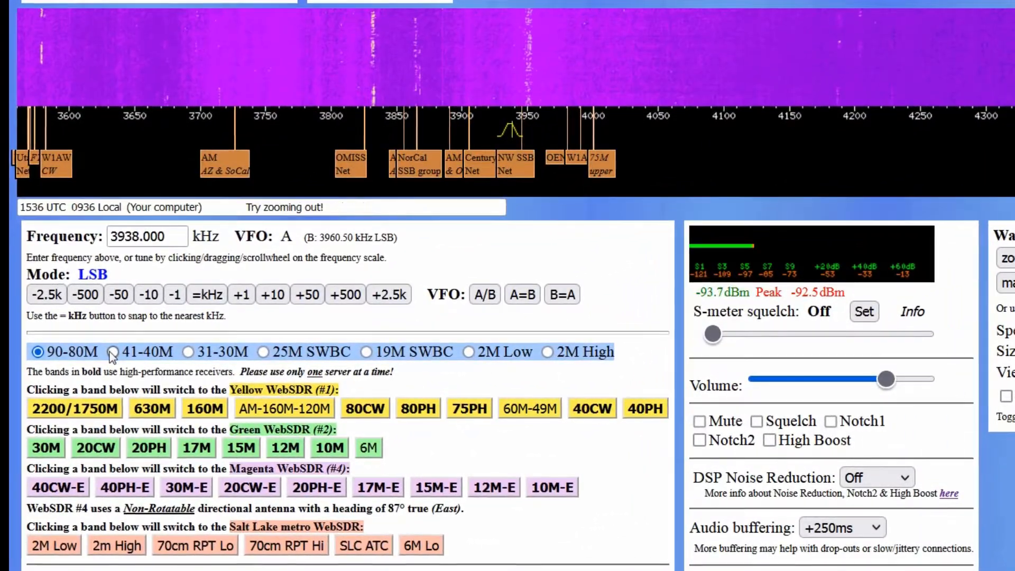
click(114, 351)
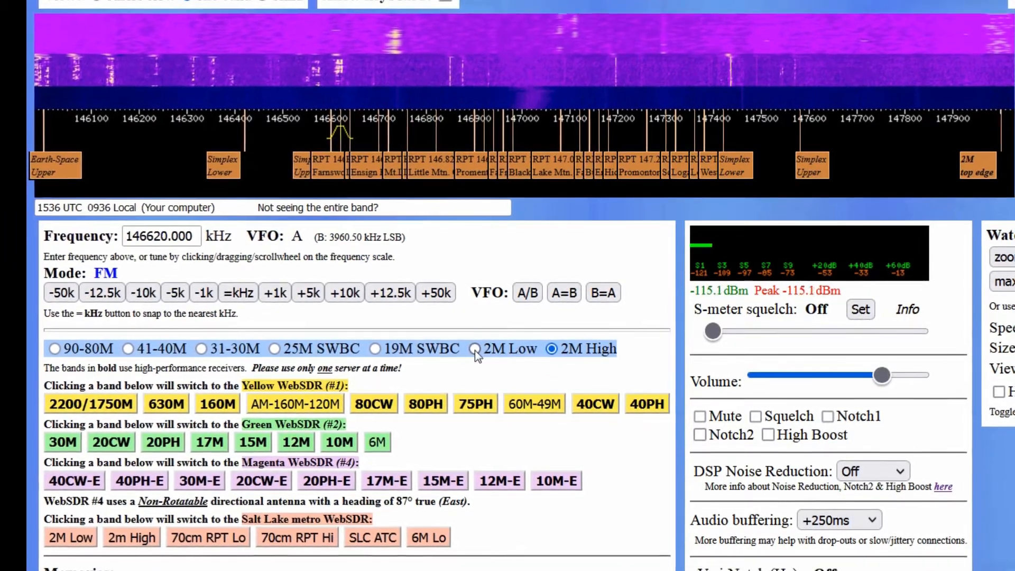
click(473, 348)
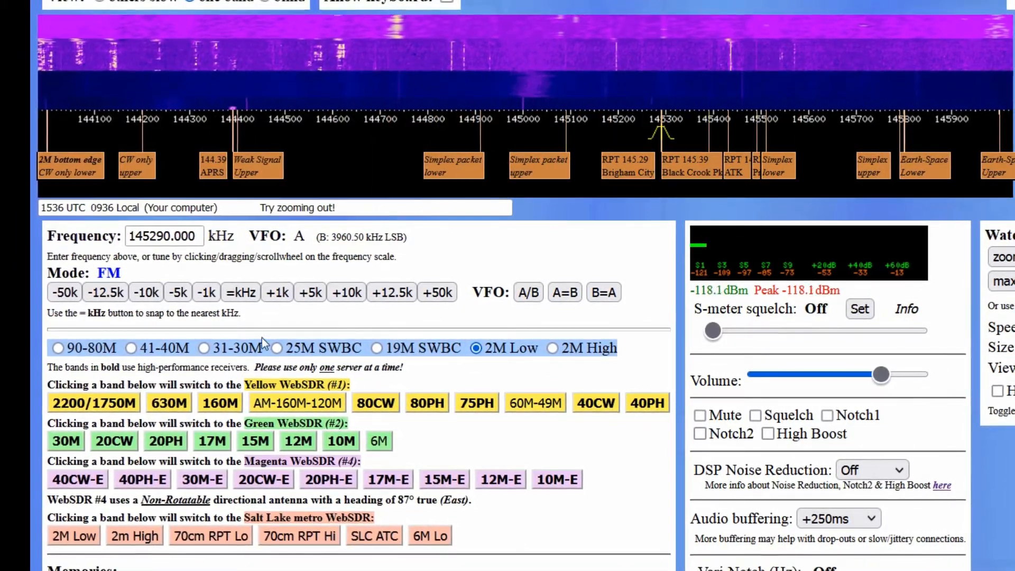
click(280, 348)
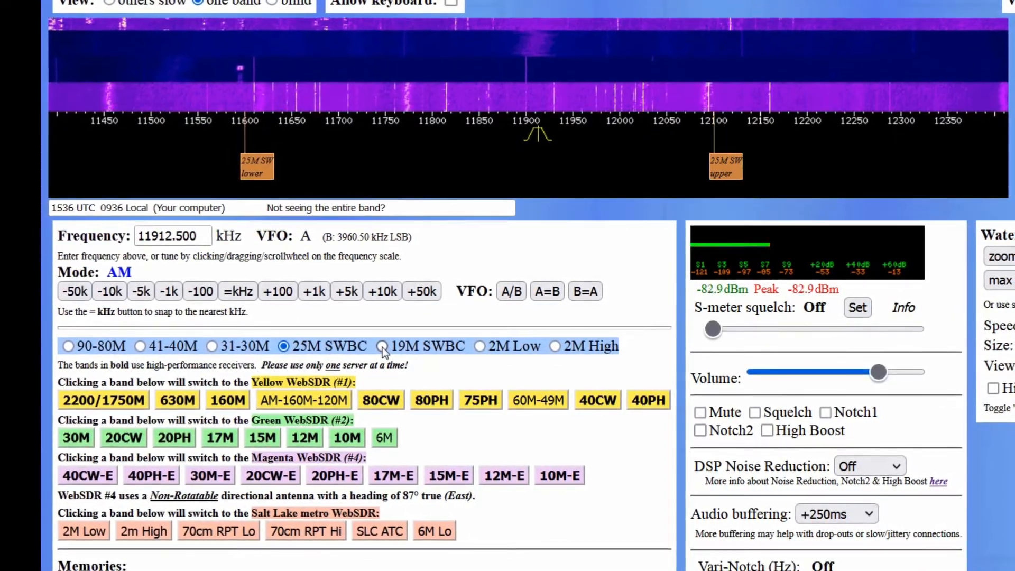
click(382, 345)
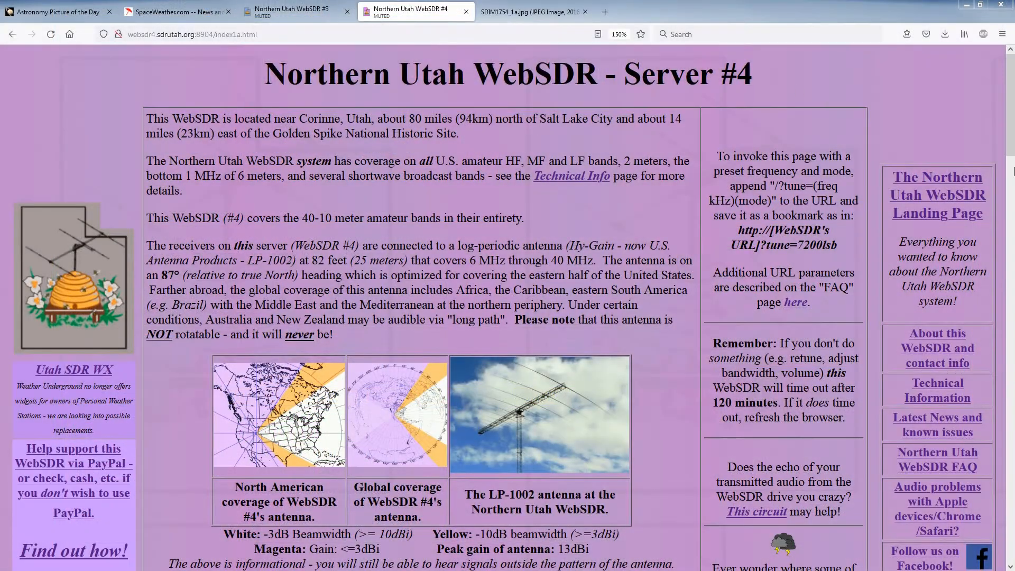
Scroll through Server #4's page describing its 40–10 meter directional antenna.
scroll(down, 3)
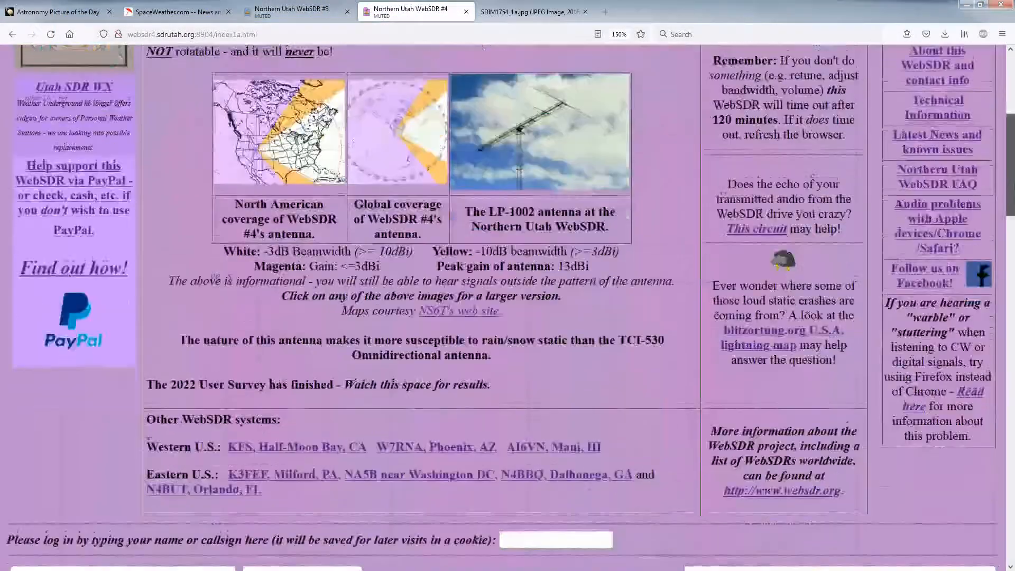
scroll(down, 3)
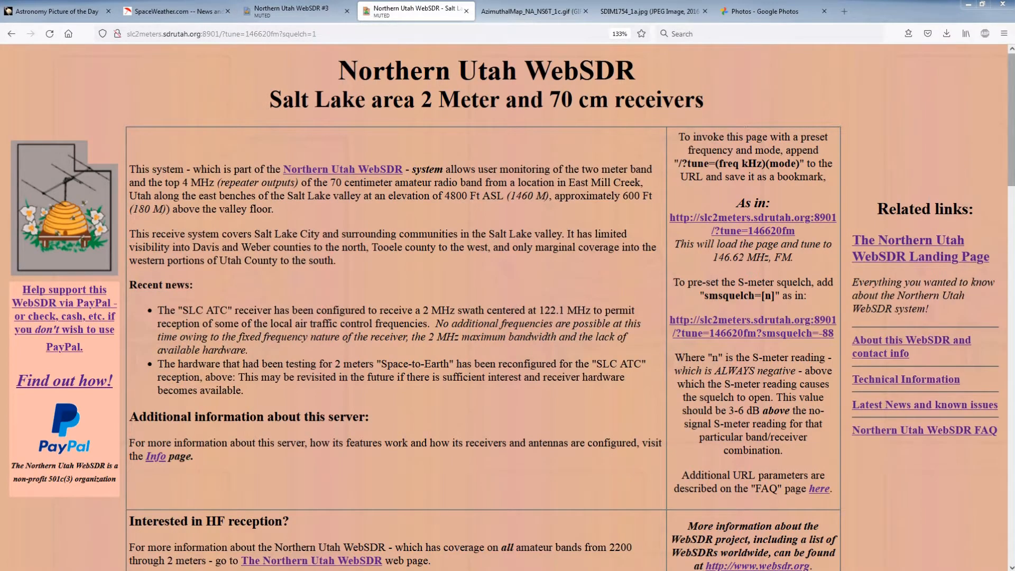
scroll(down, 3)
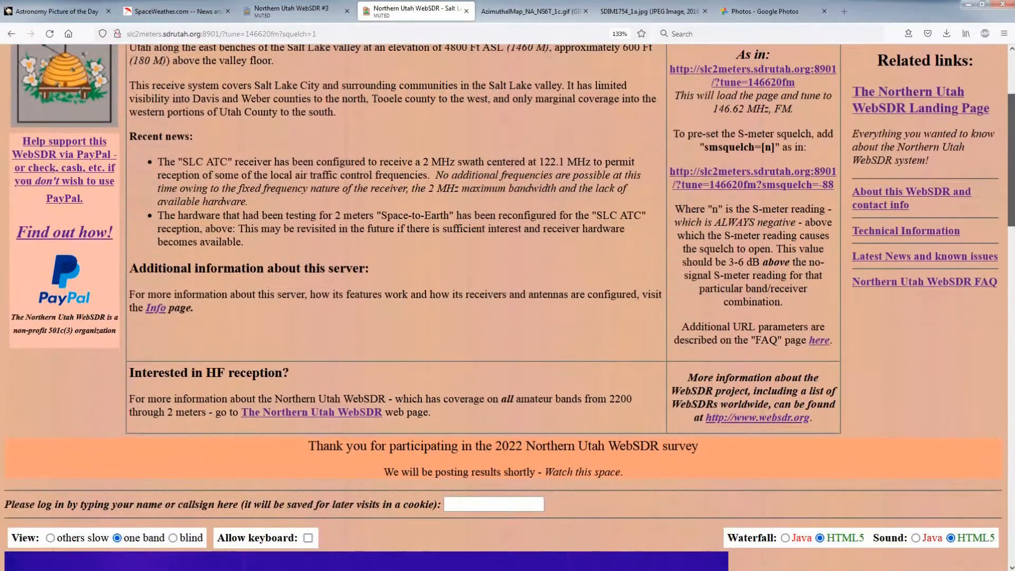
scroll(down, 3)
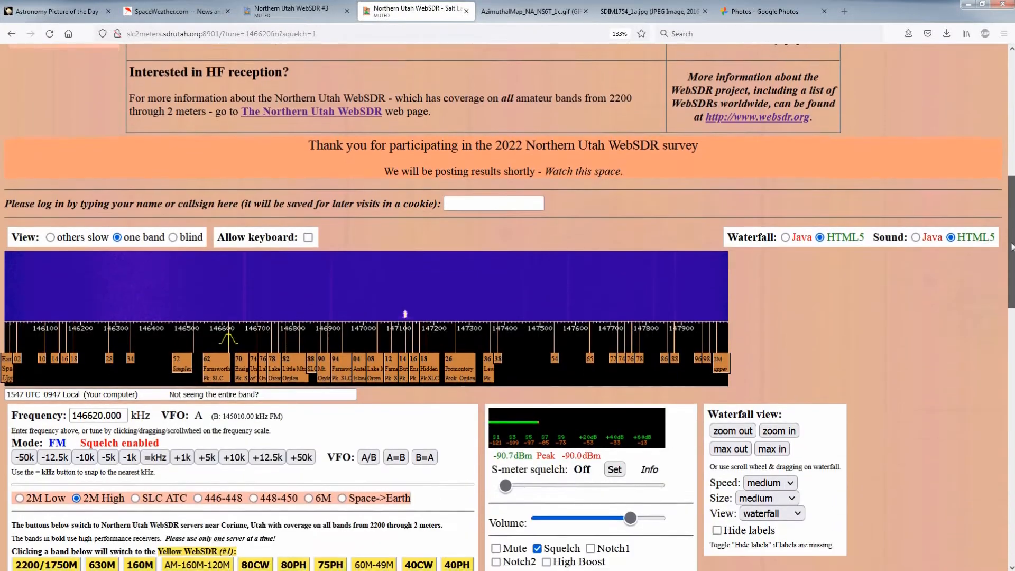
scroll(down, 3)
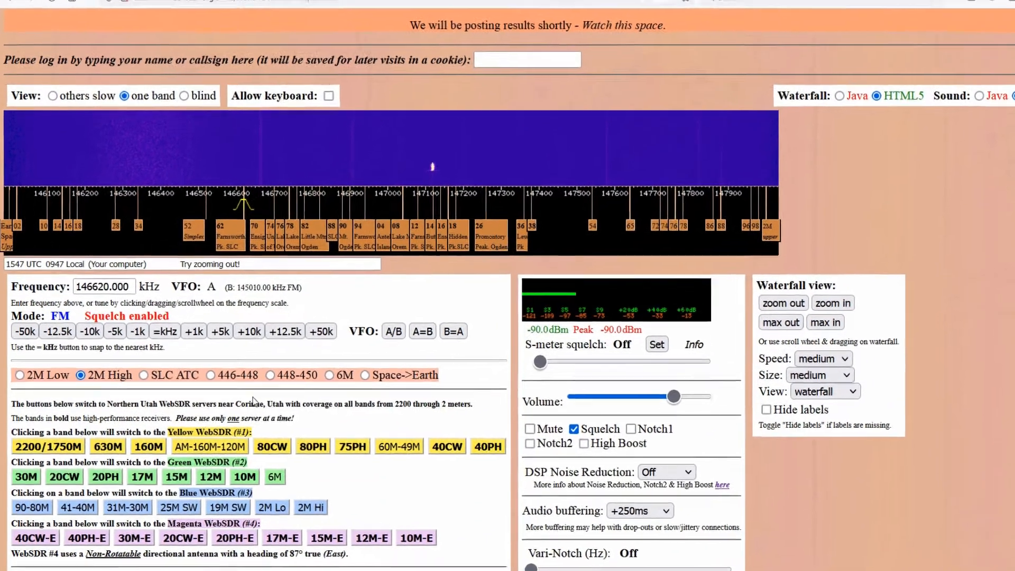
scroll(down, 3)
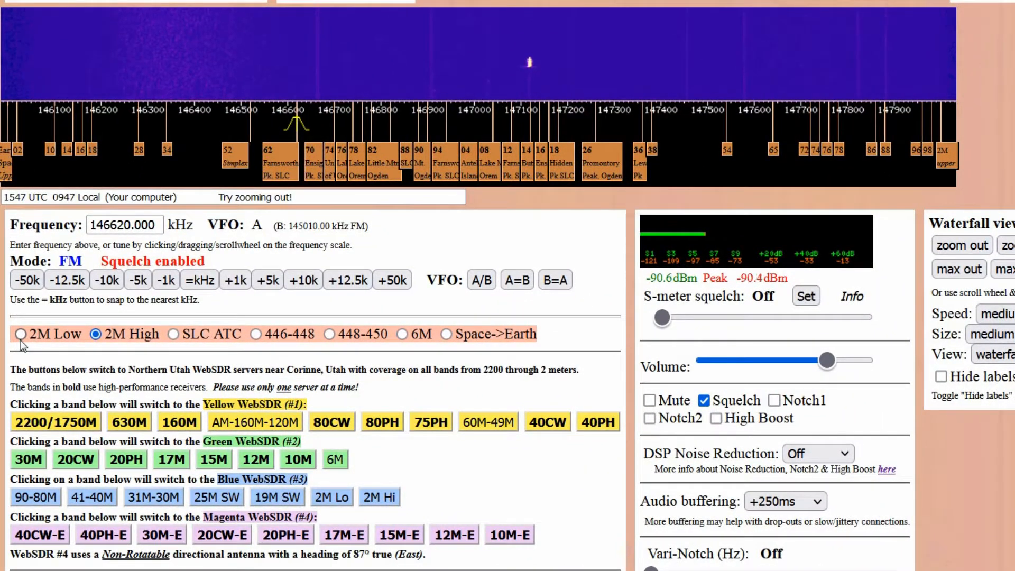
click(21, 334)
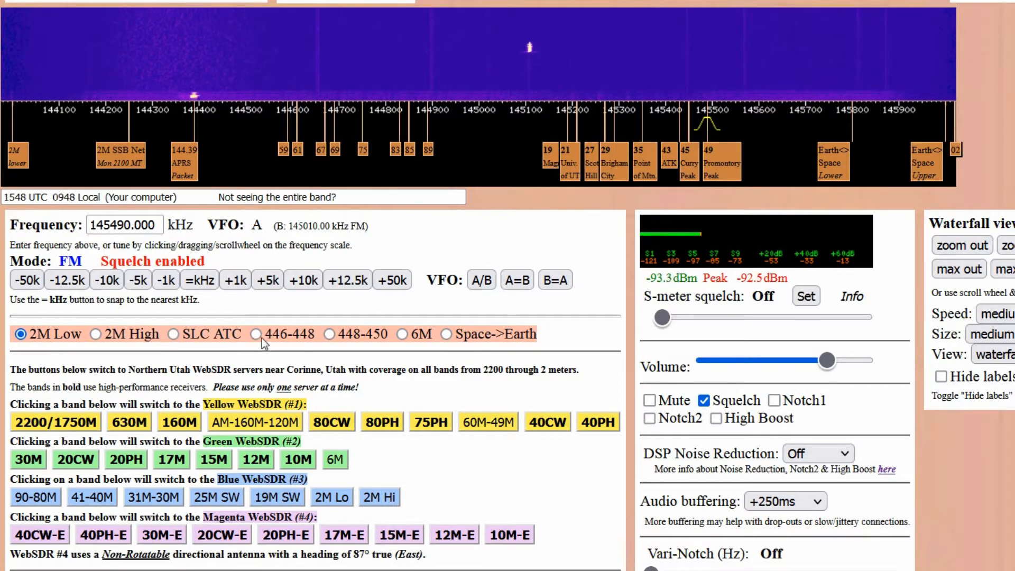
click(256, 334)
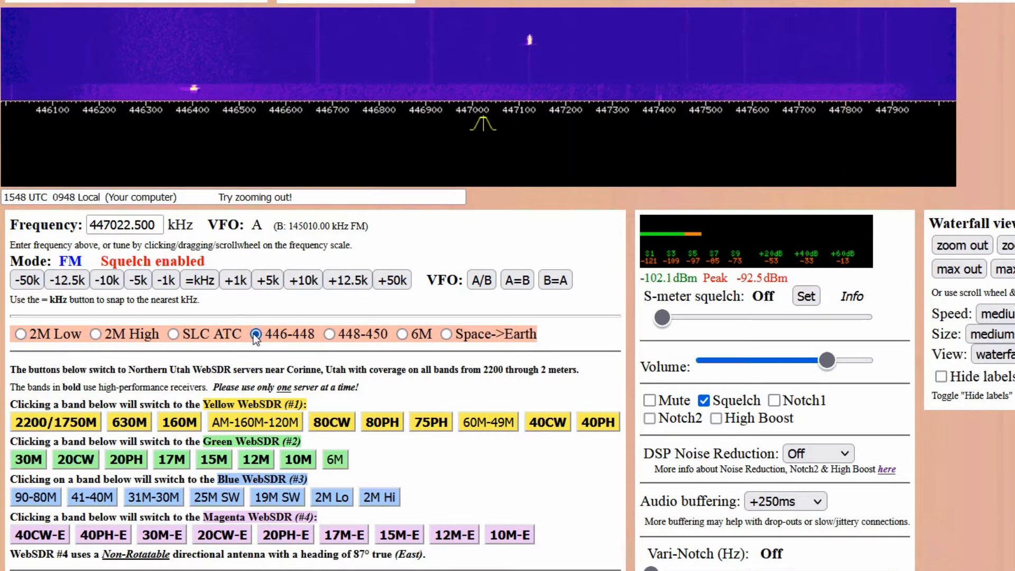
click(254, 334)
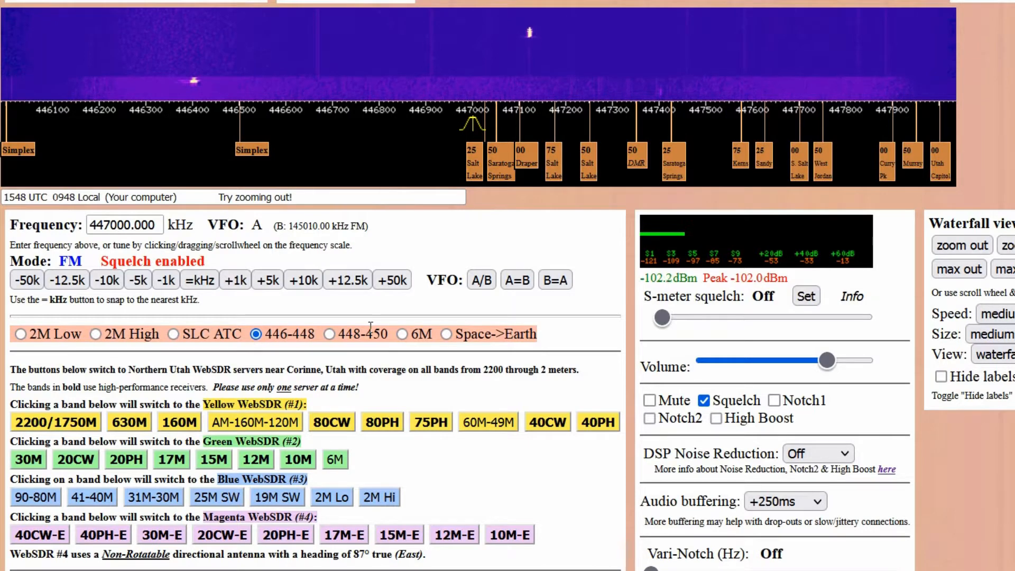
click(330, 334)
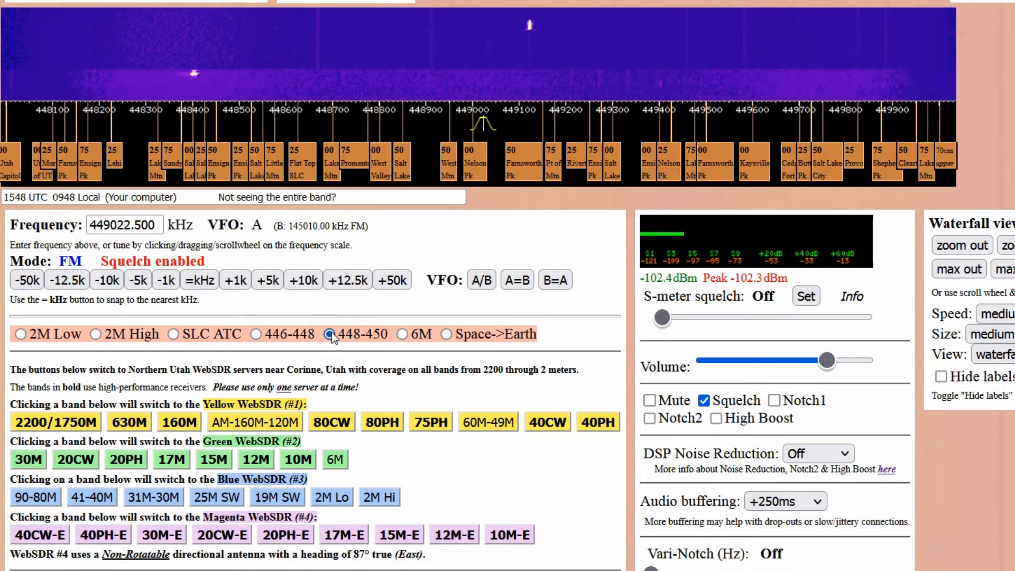
click(473, 109)
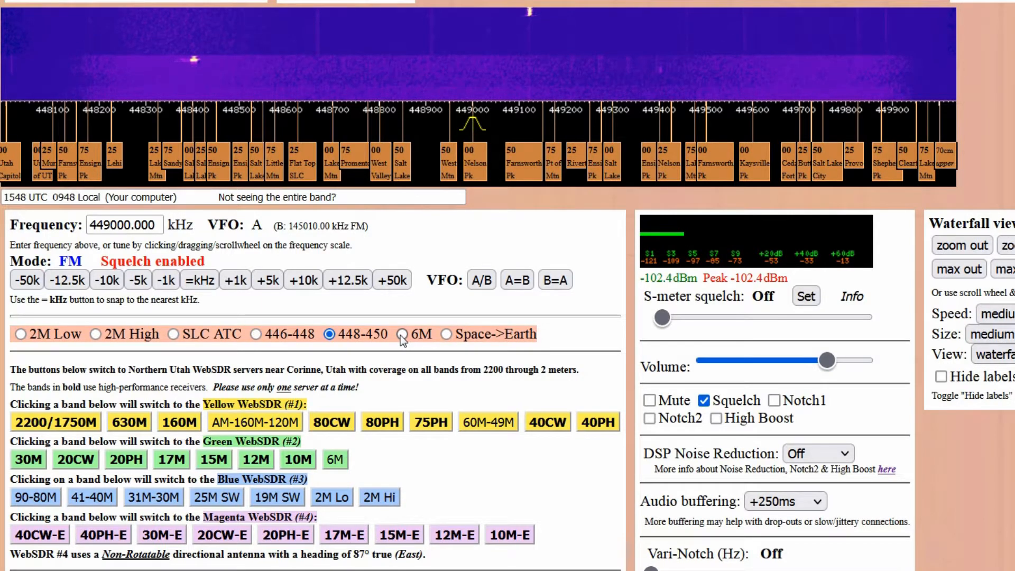
Try the 6M, Space->Earth and SLC ATC bands, then view the About the Northern Utah WebSDR page.
click(404, 334)
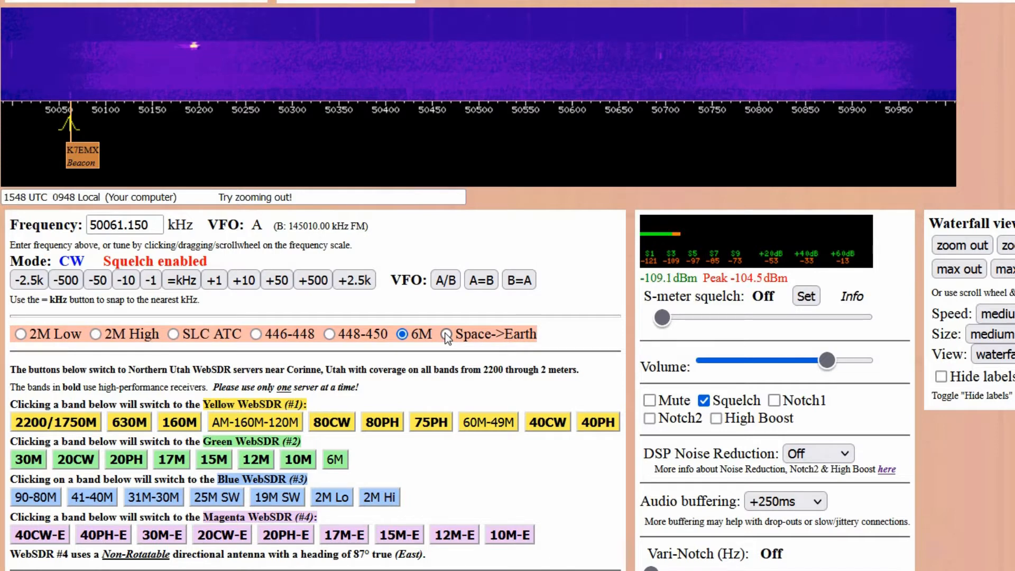
click(445, 334)
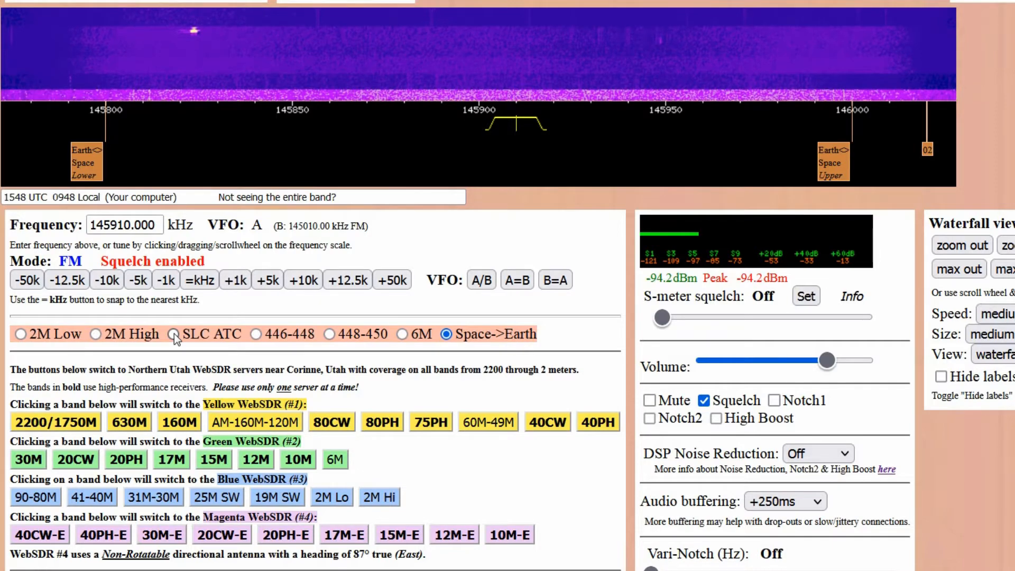
click(175, 335)
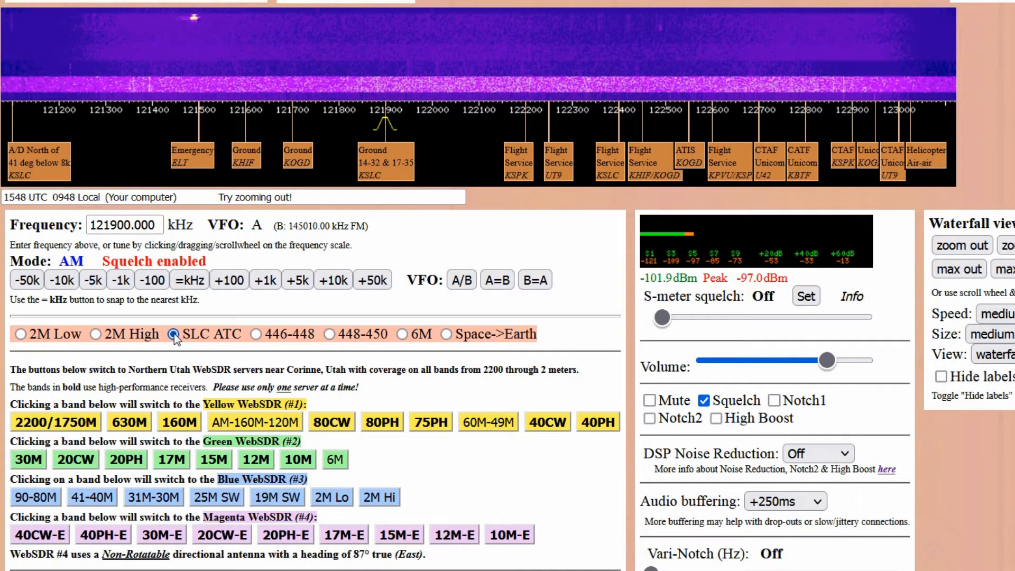
click(408, 9)
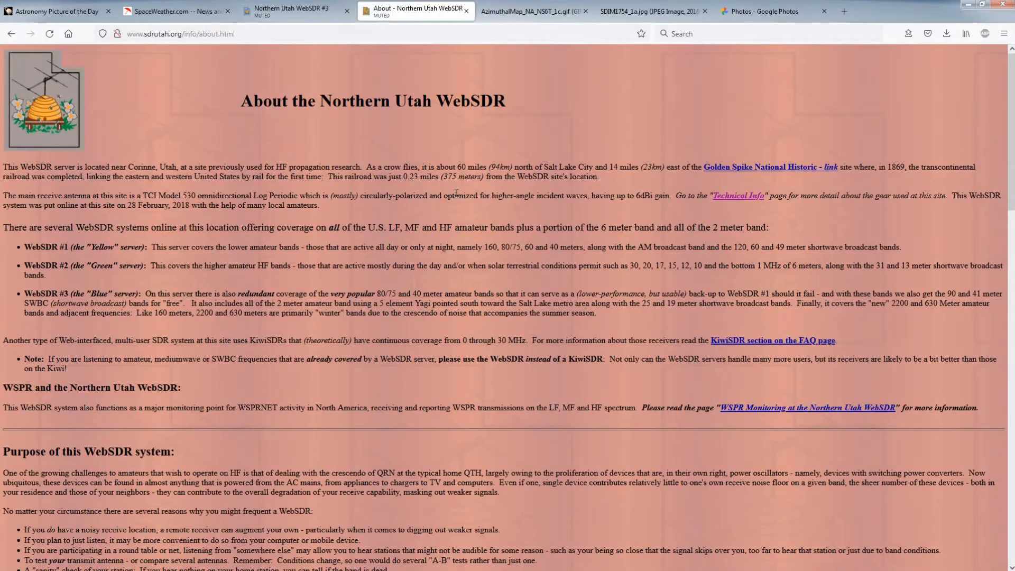
scroll(down, 3)
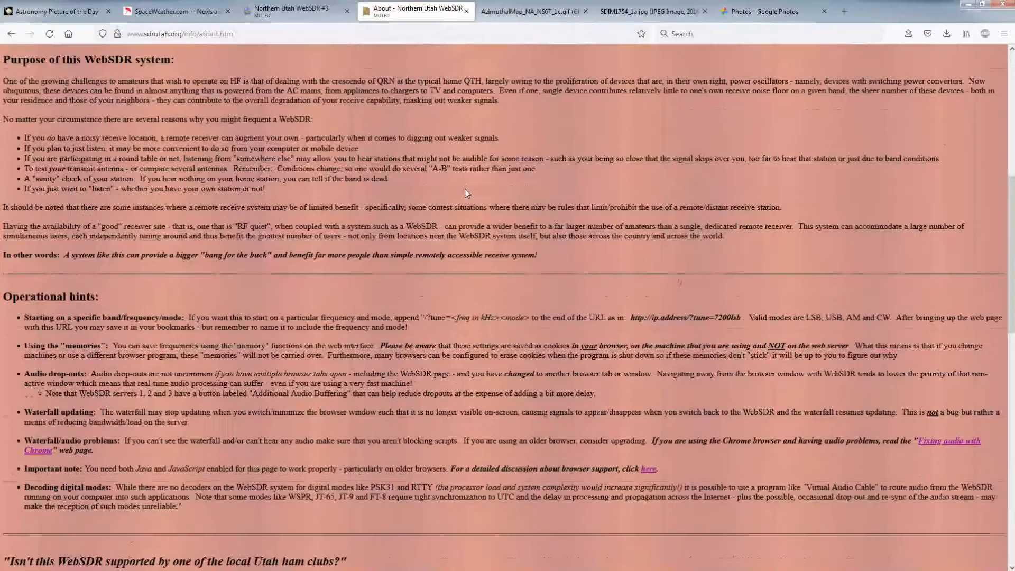